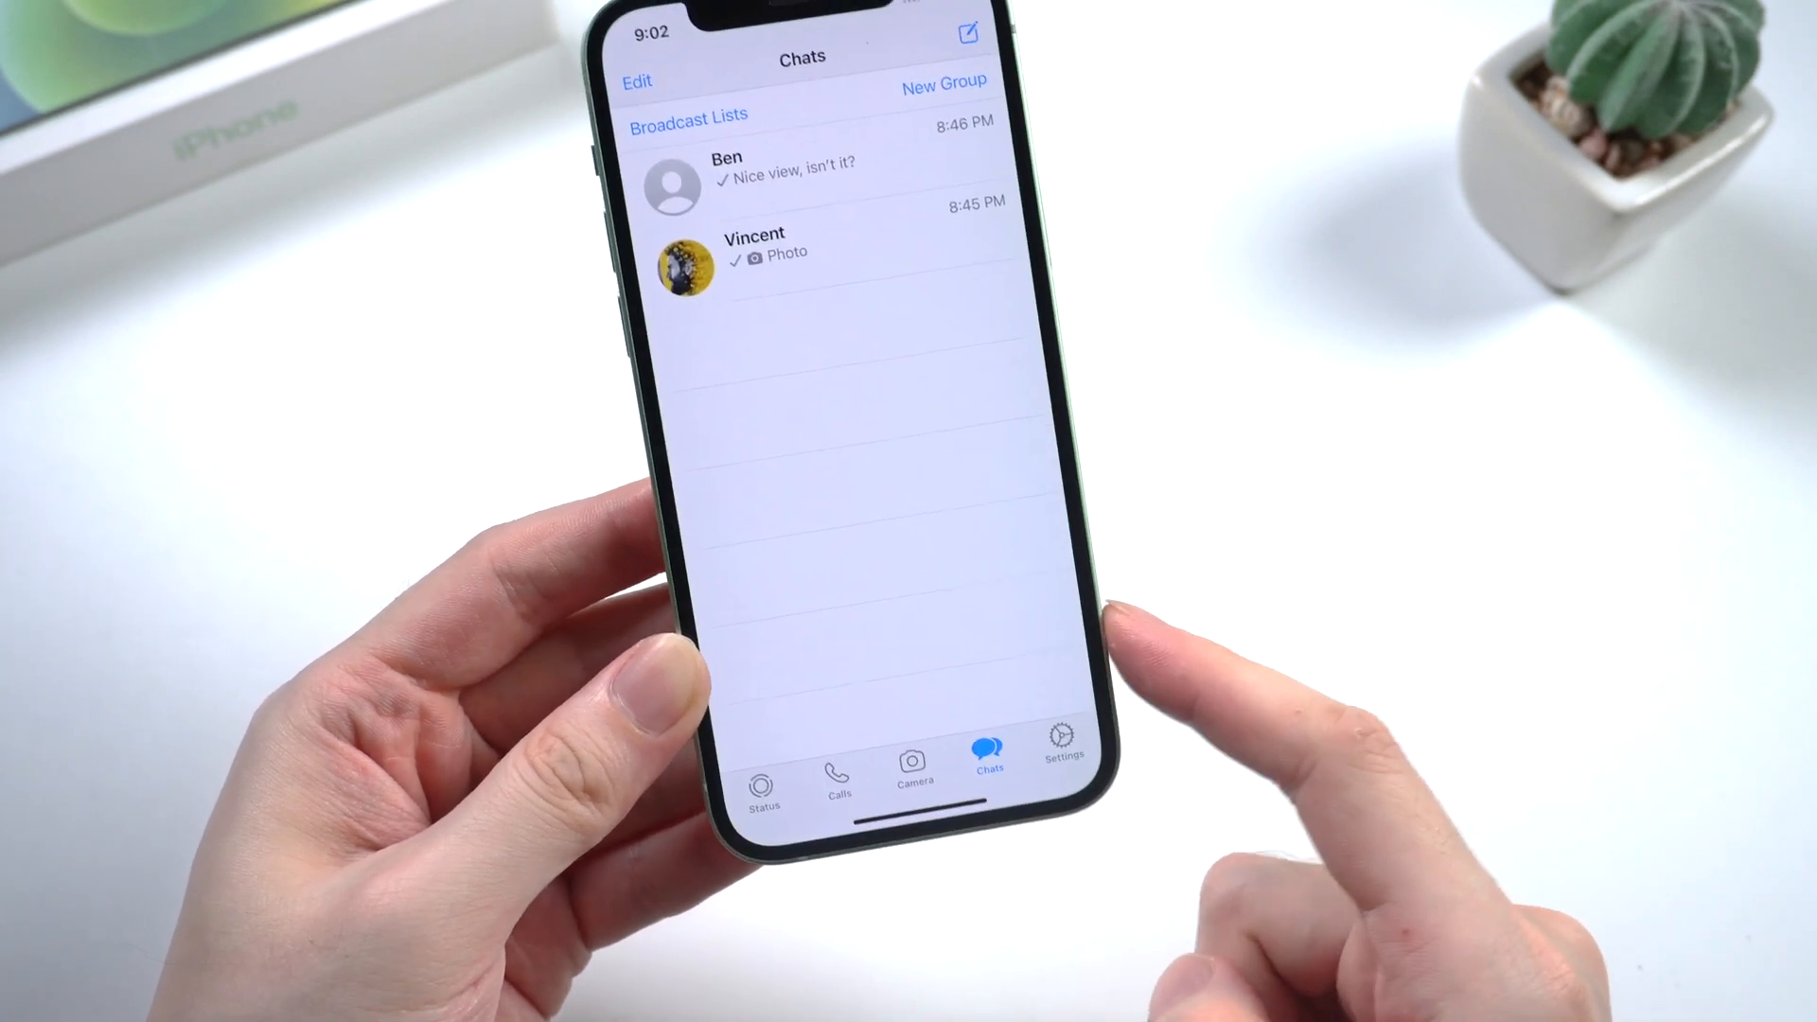
Choose WhatsApp as the app and switch to its Backup-to-computer page, awaiting a device
click(799, 244)
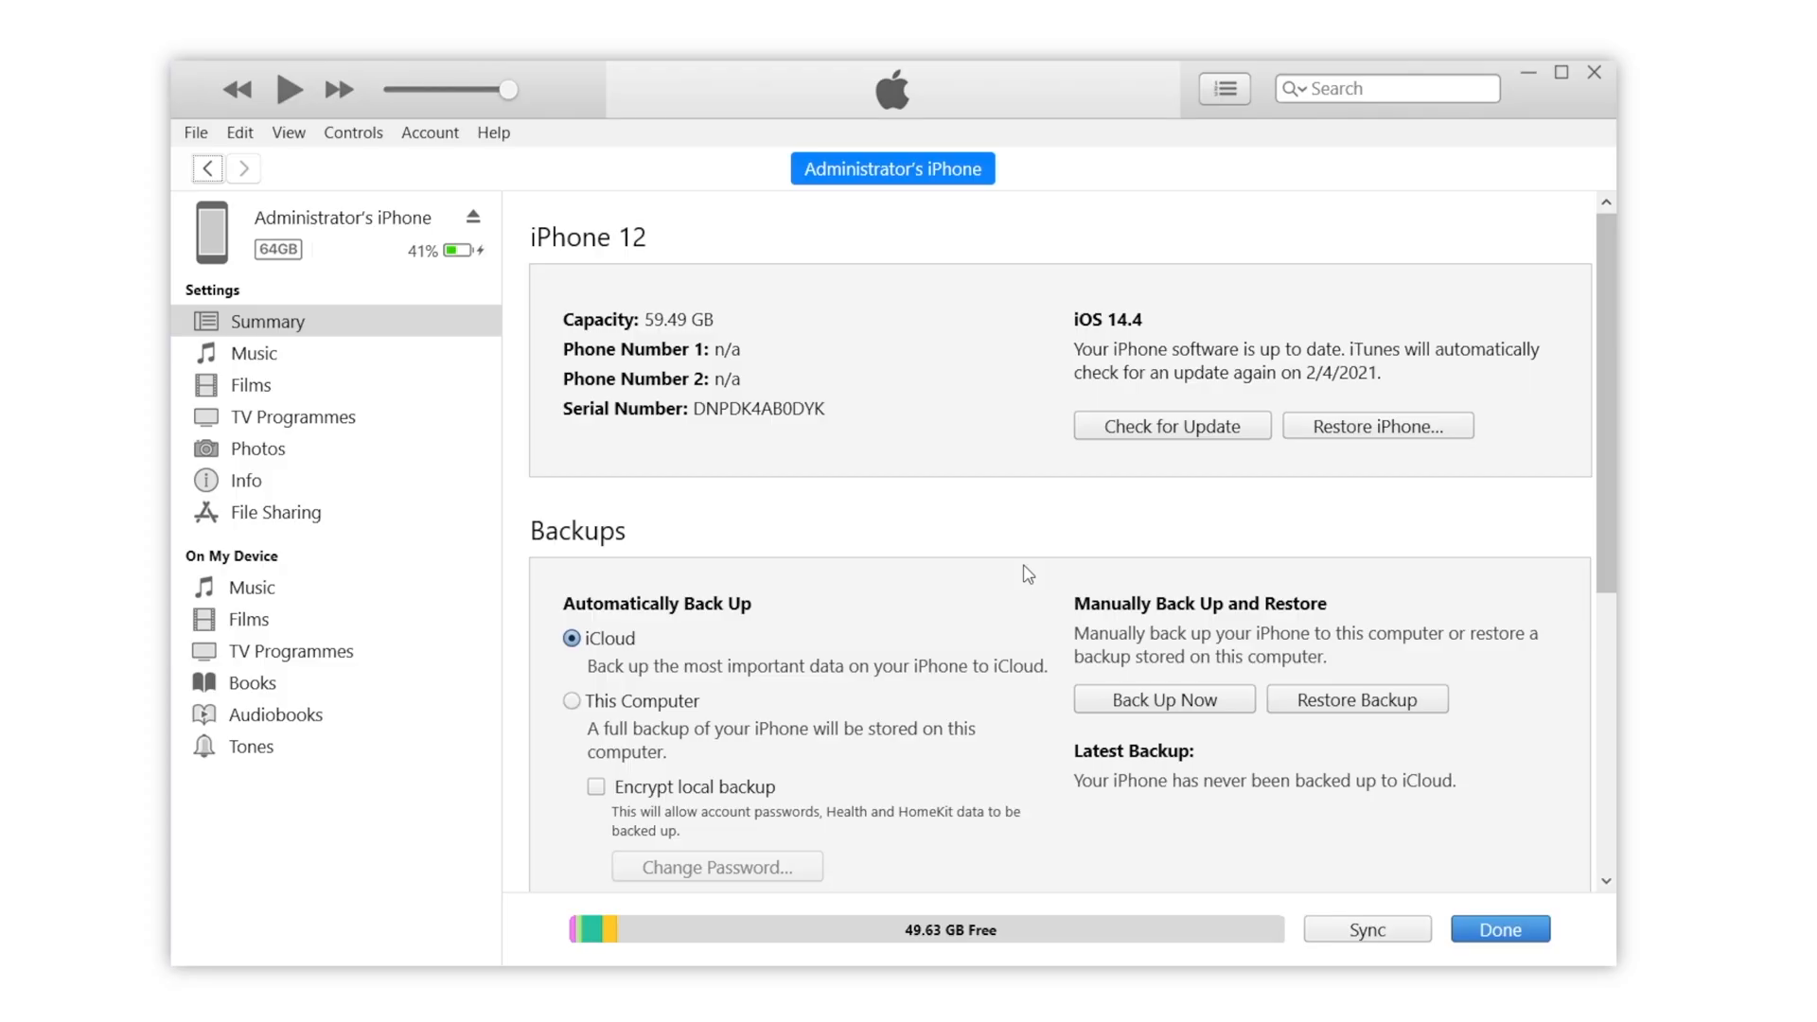
scroll(down, 3)
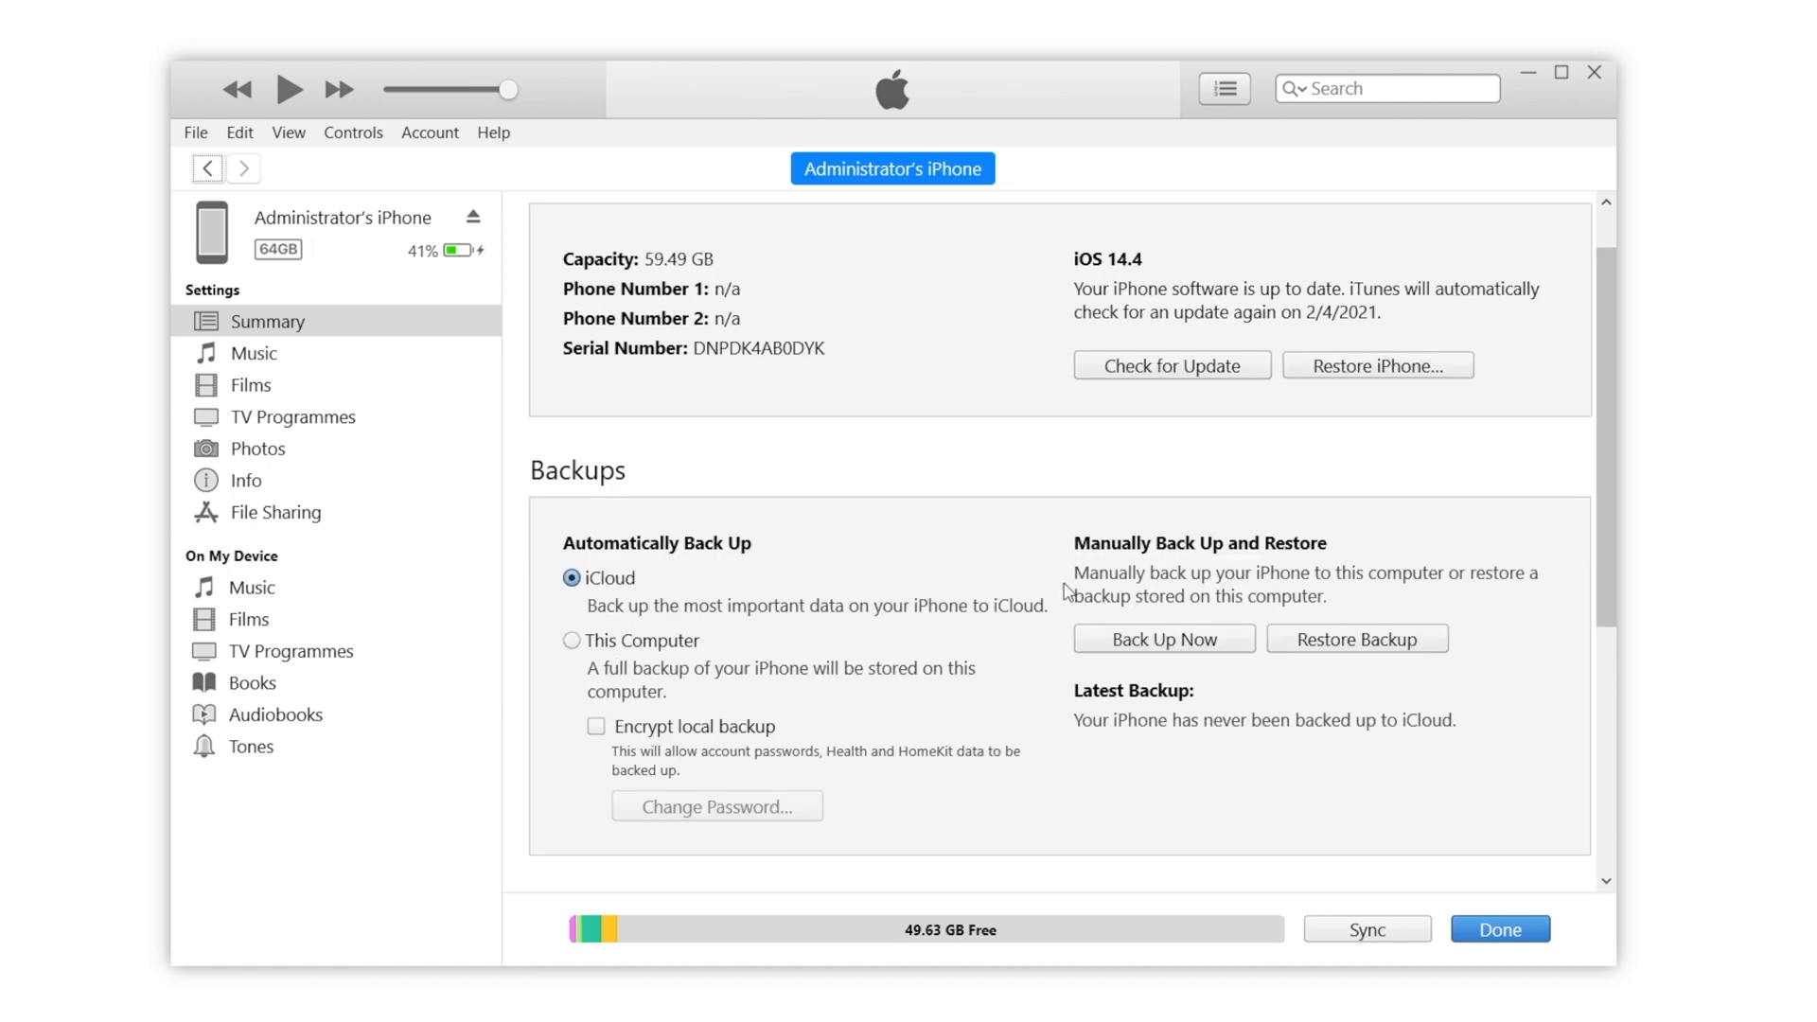
click(1164, 638)
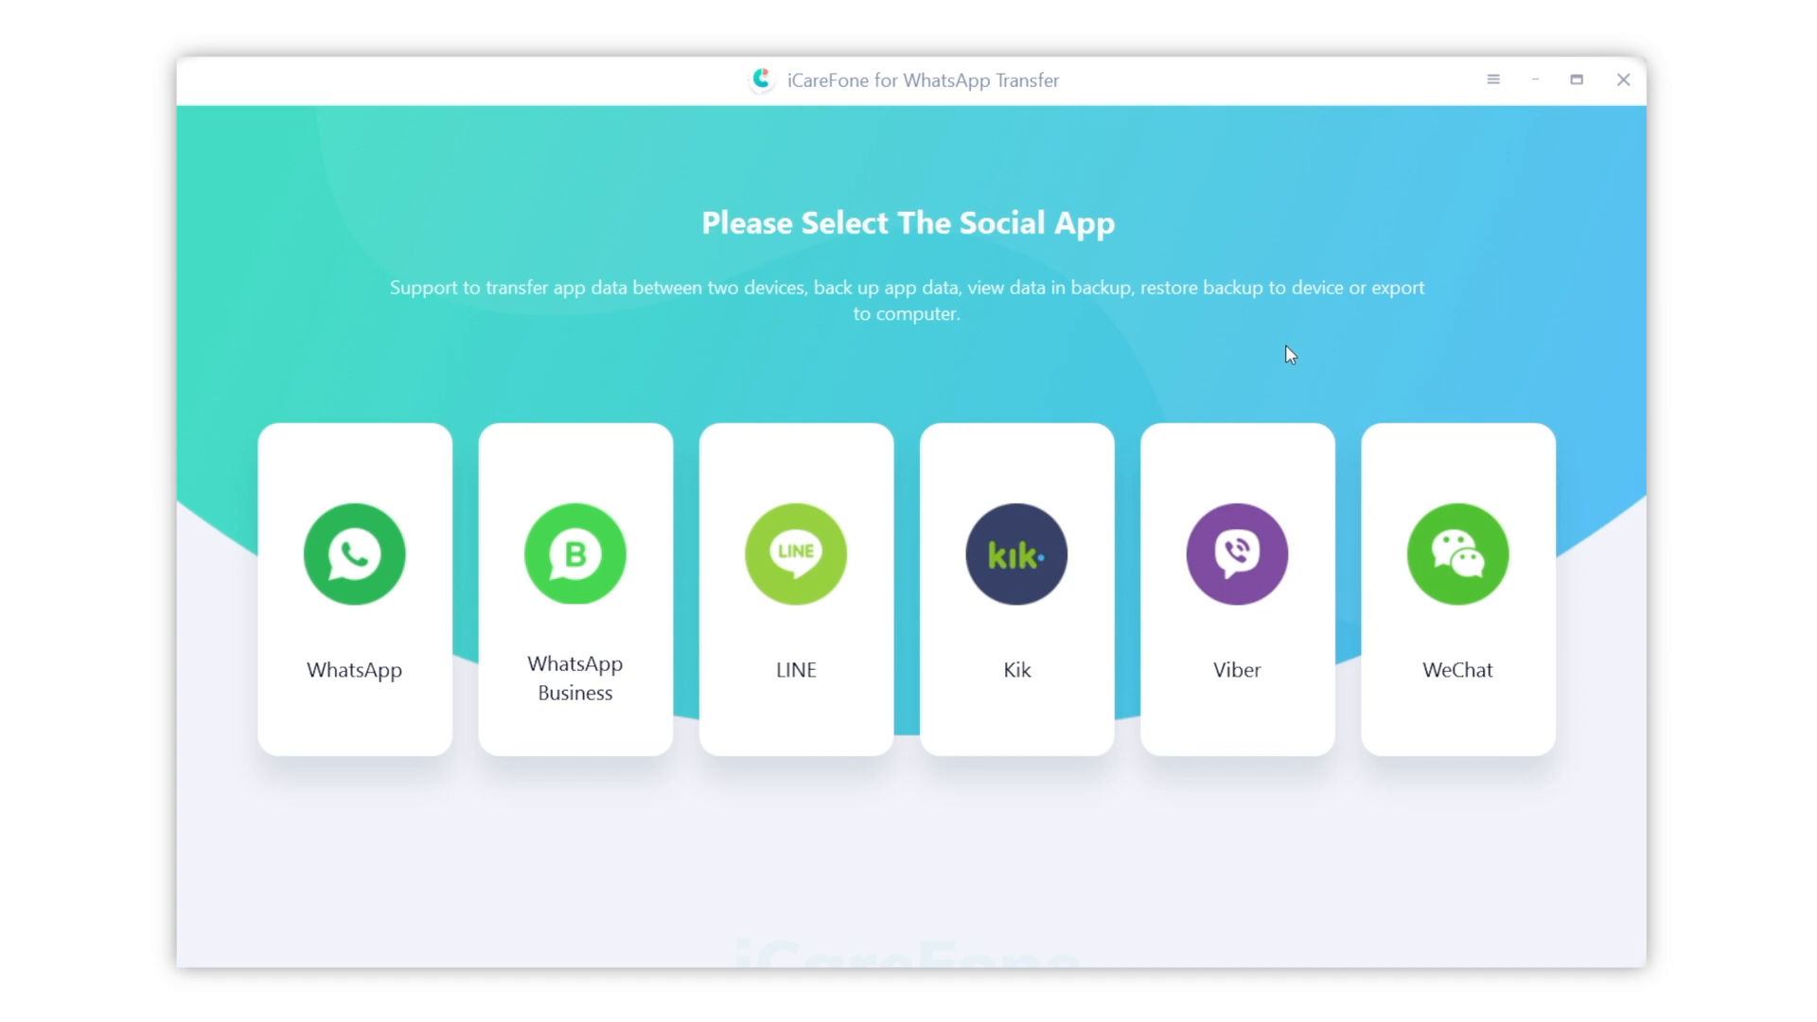
click(354, 585)
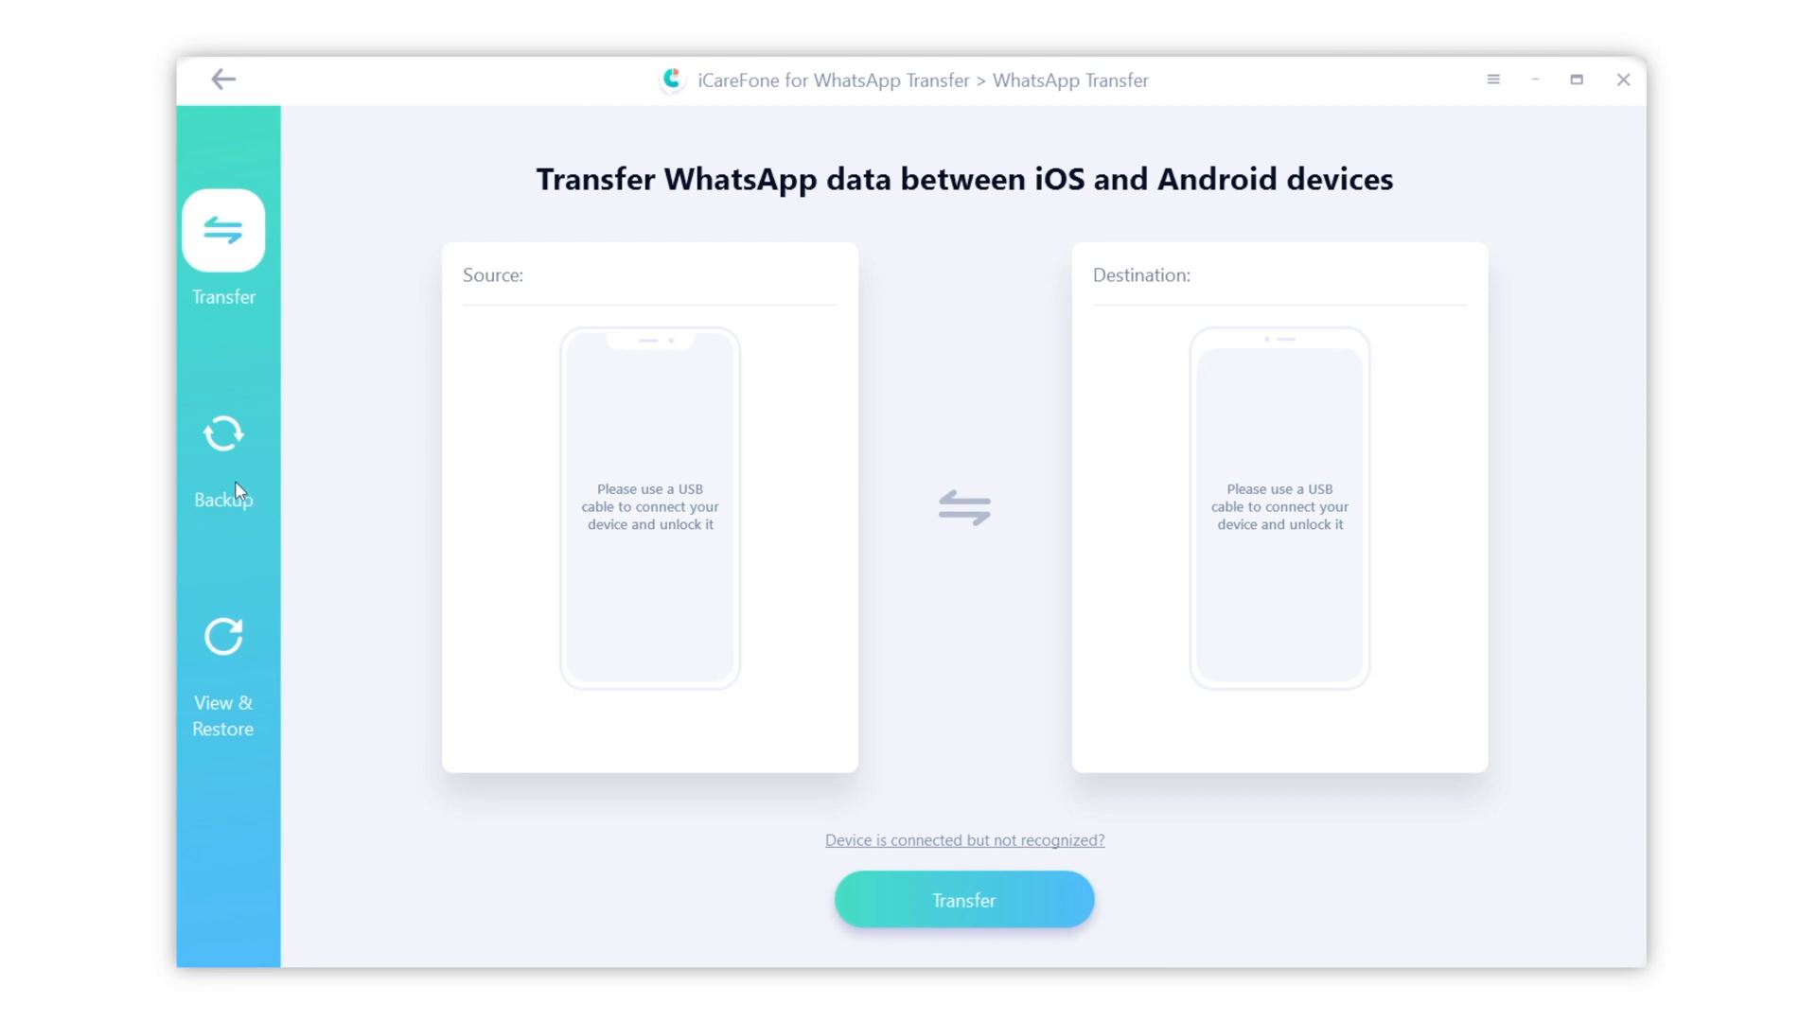
click(223, 436)
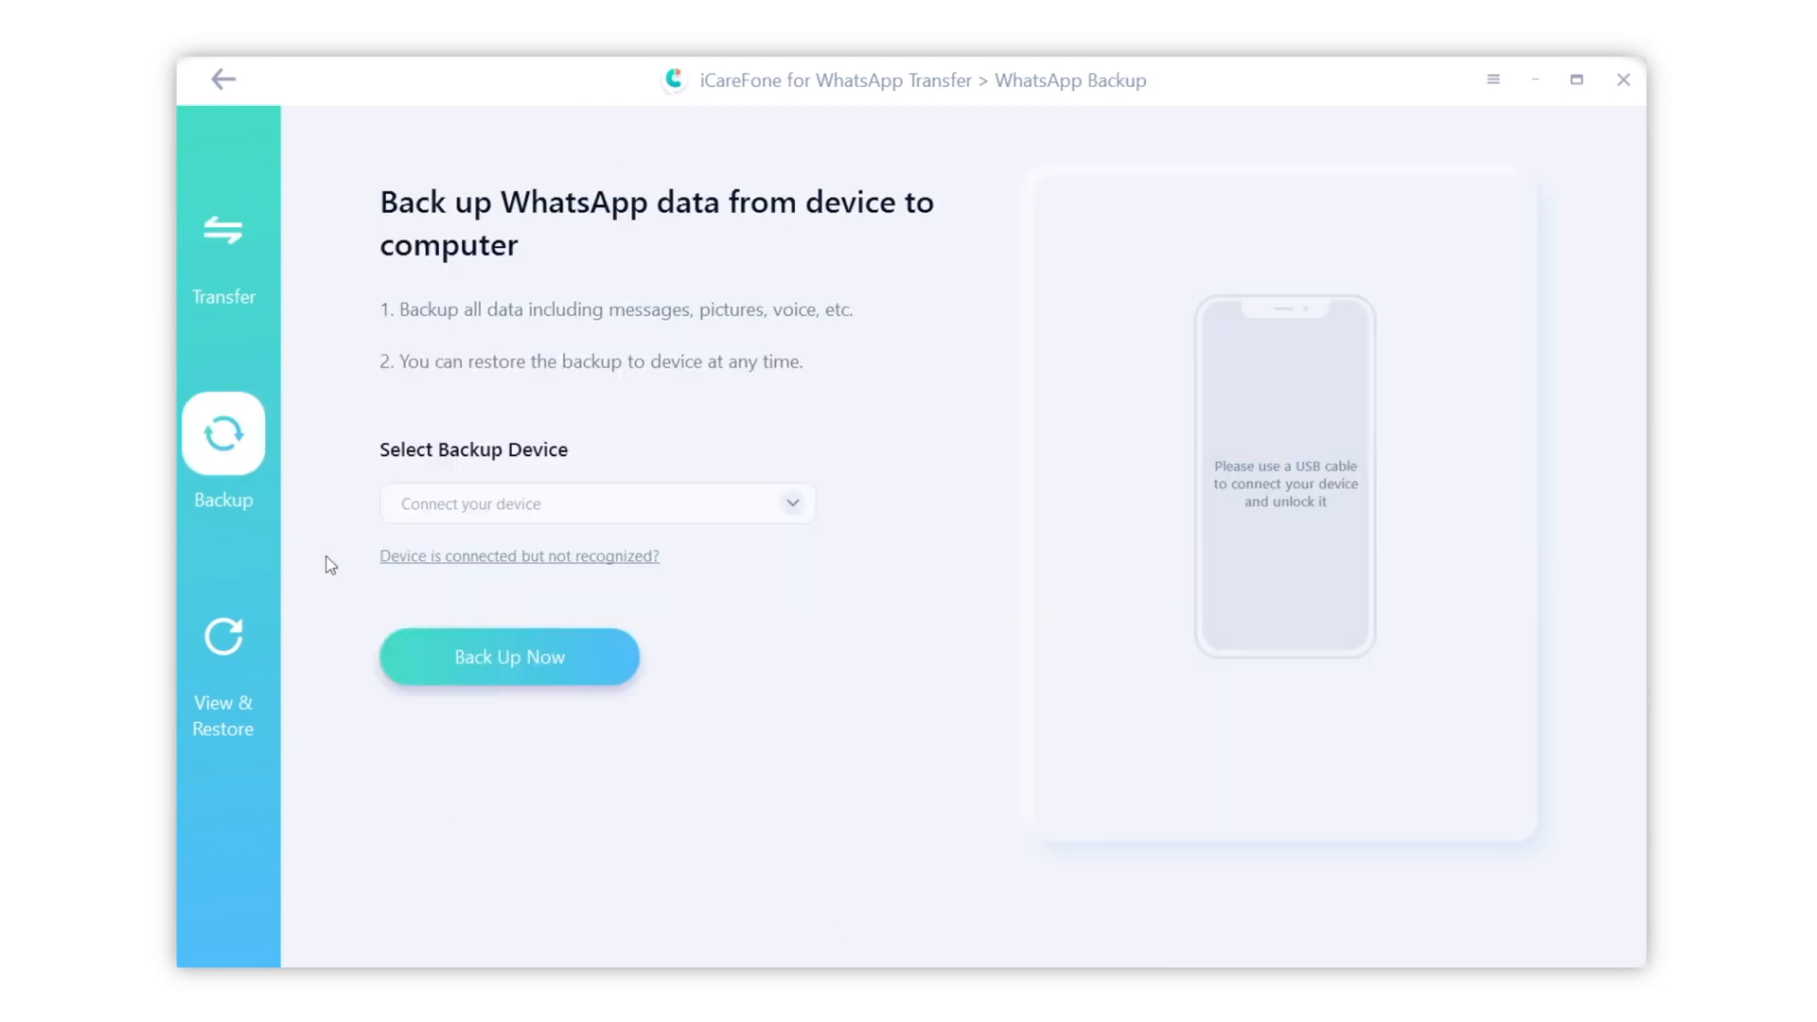